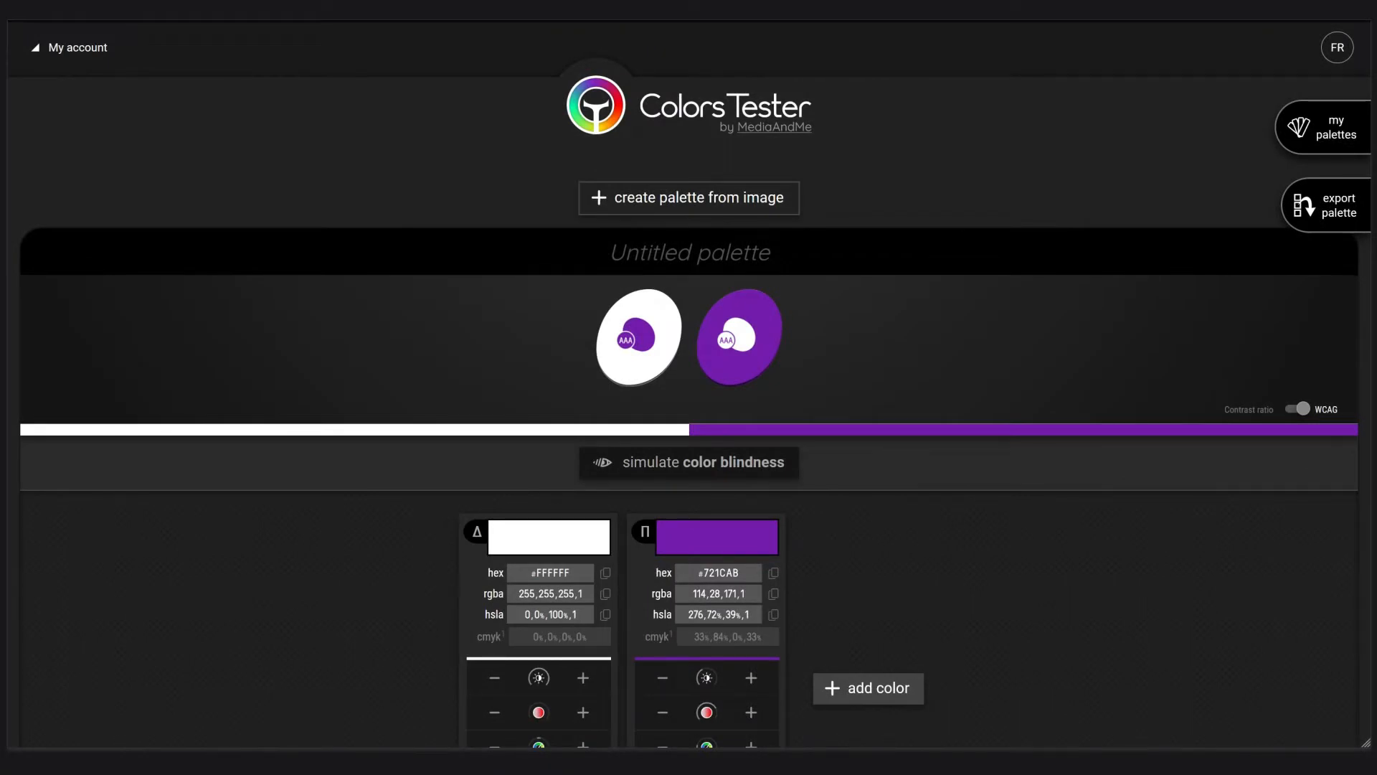
Load the saved Pop palette with its six colours from my palettes
click(1326, 126)
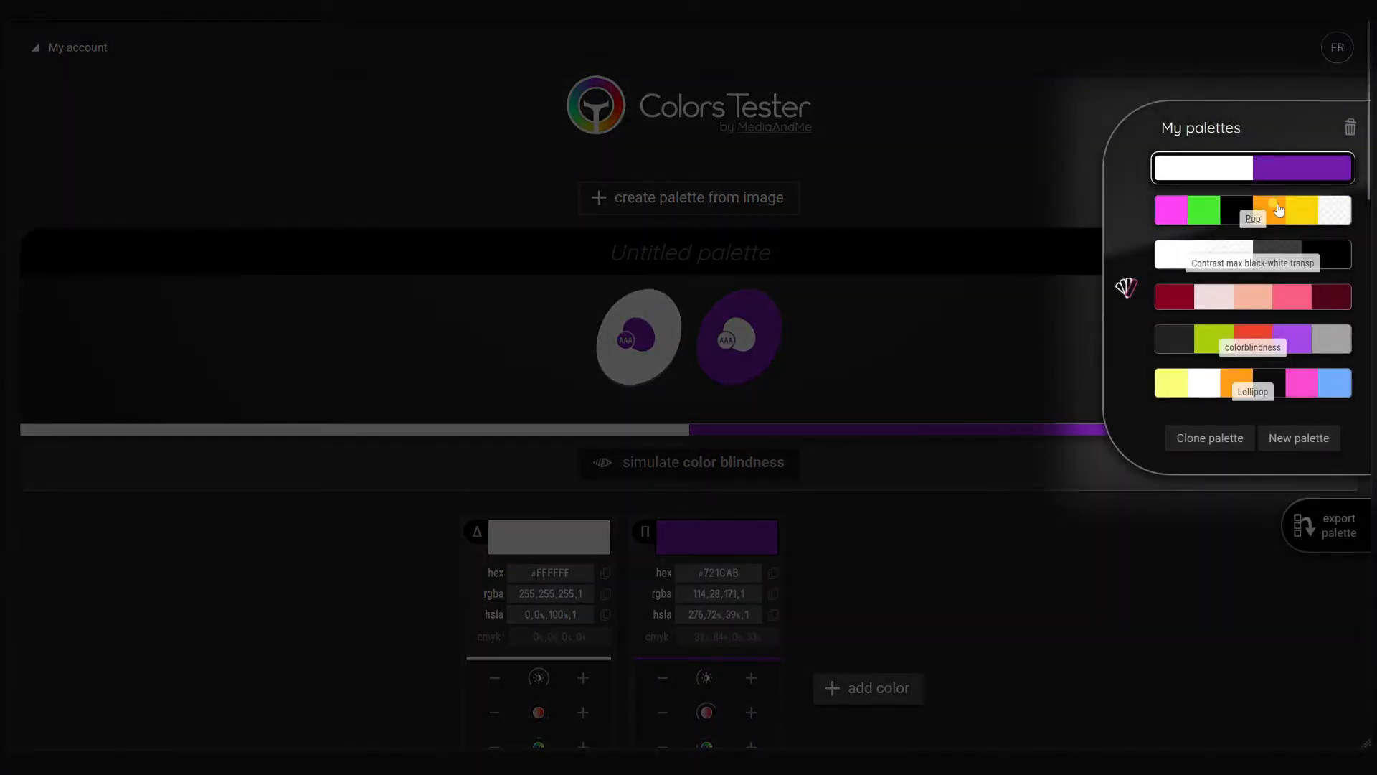
click(1251, 210)
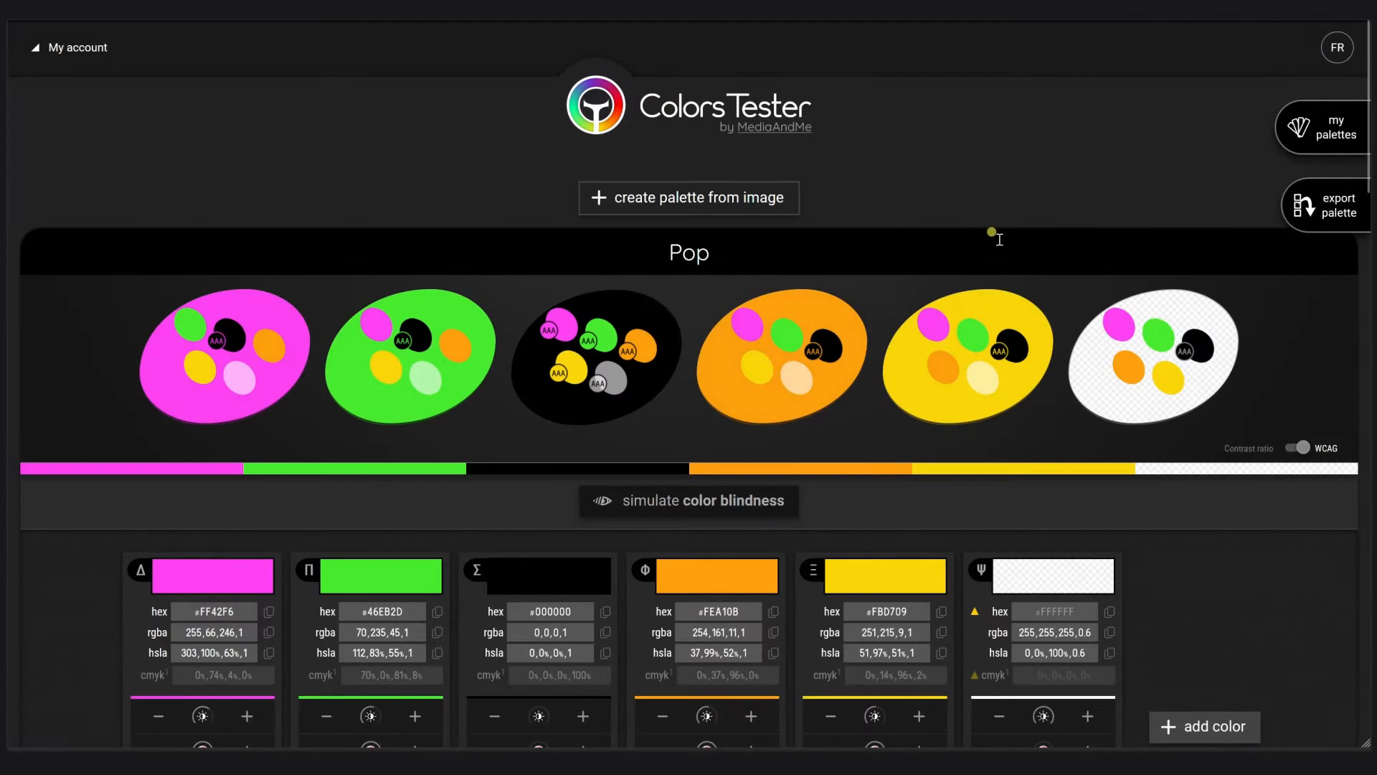
mouse_move(677, 312)
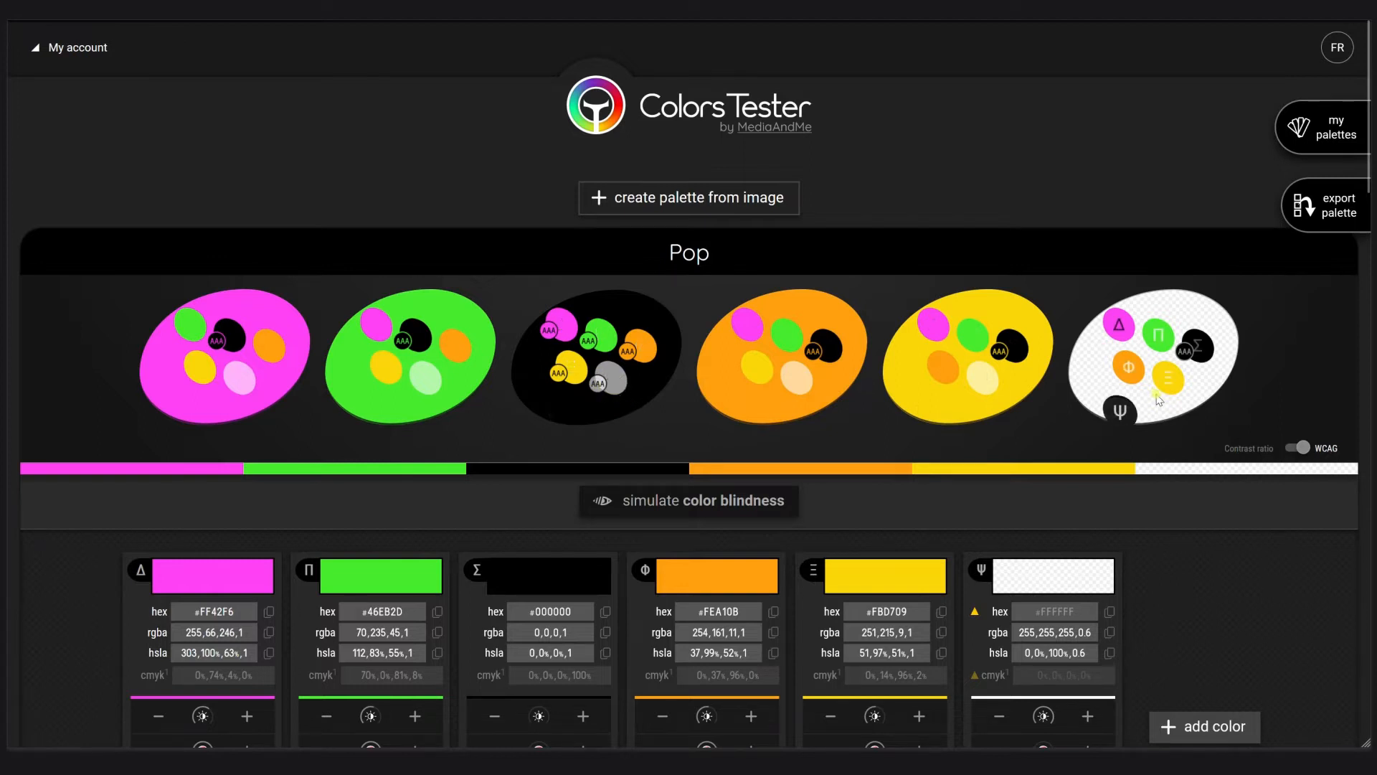
scroll(down, 3)
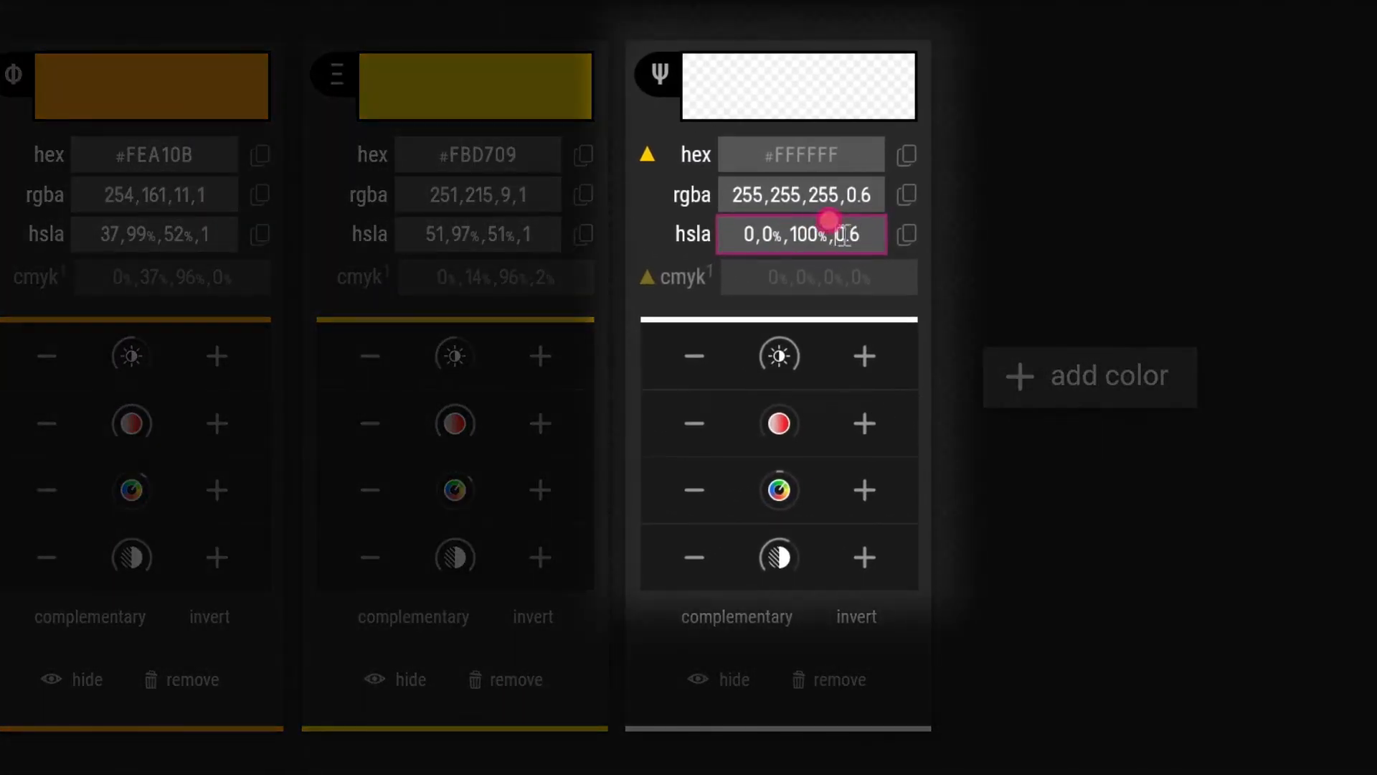
double_click(848, 234)
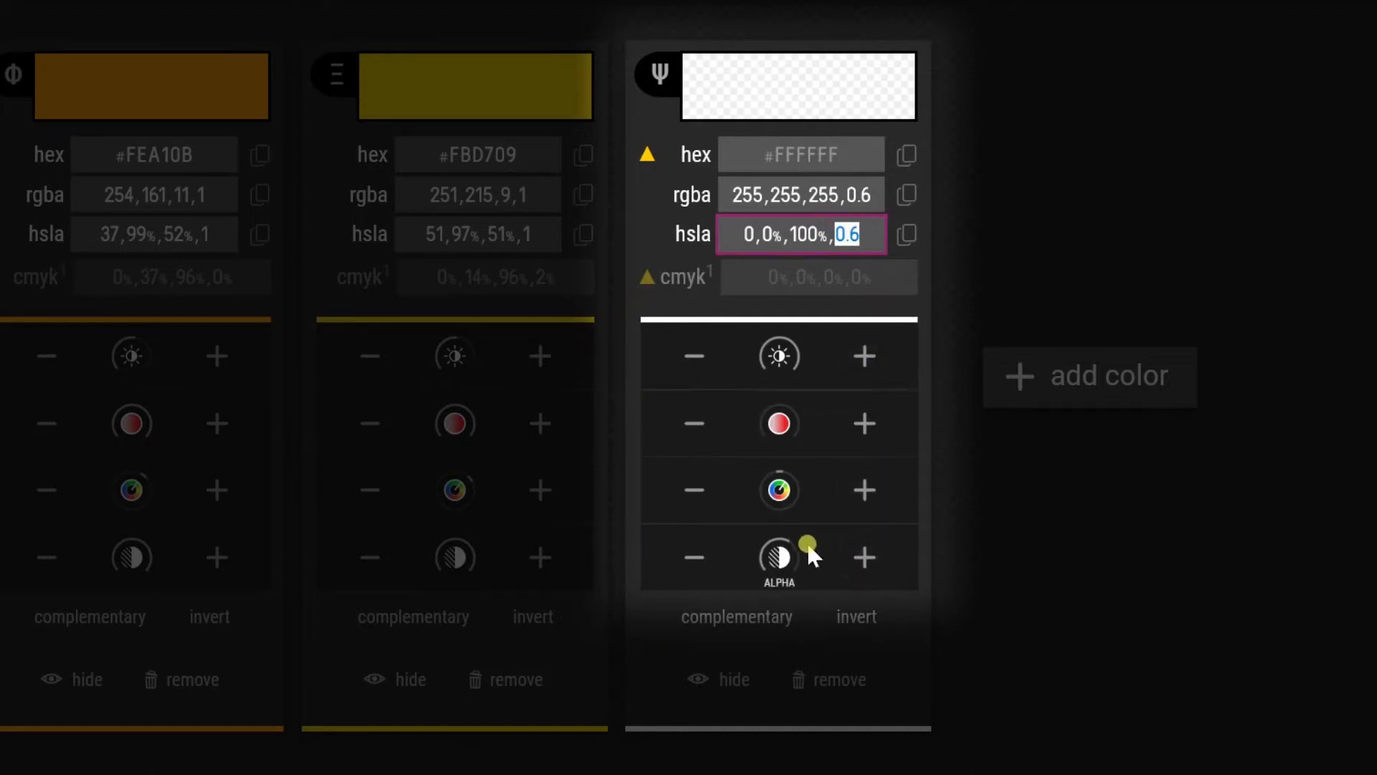
mouse_move(778, 559)
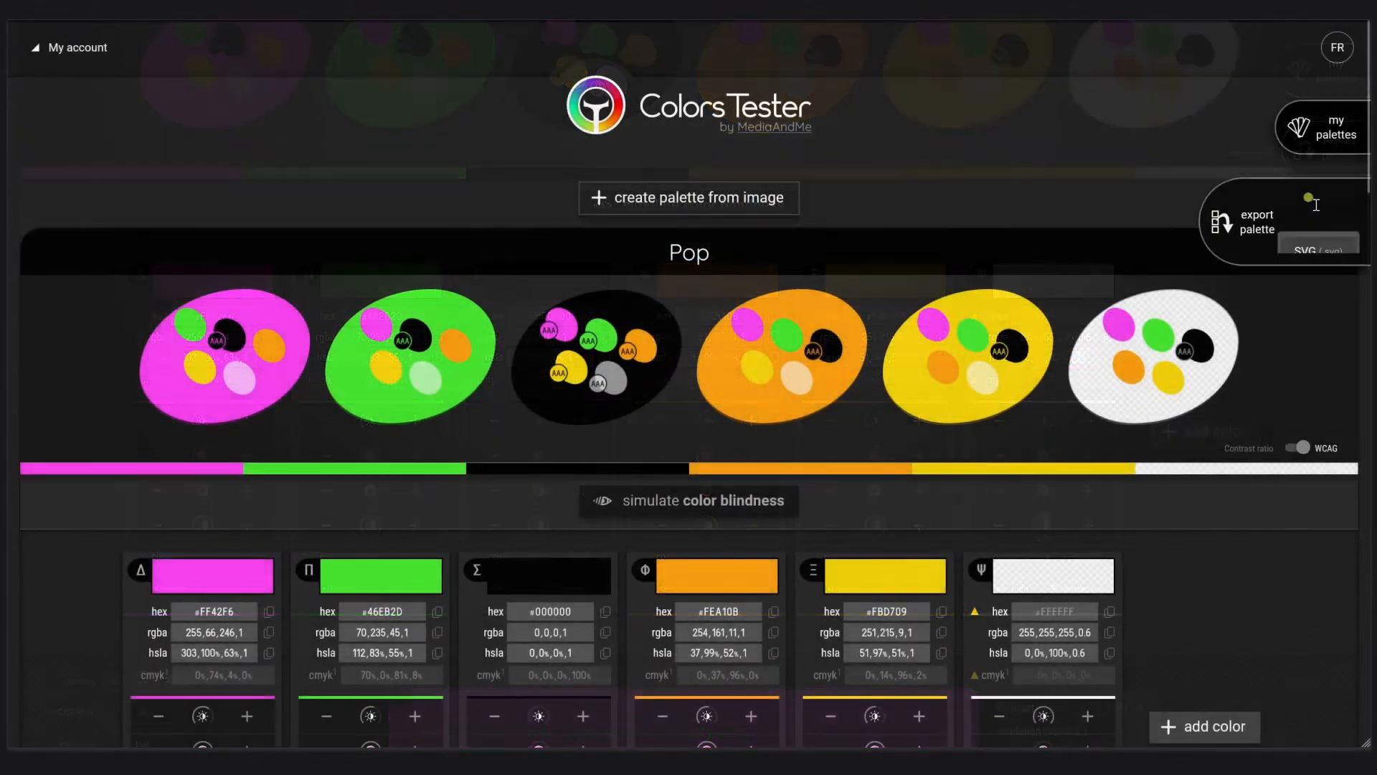
Export the Pop palette as an SVG file
click(1258, 221)
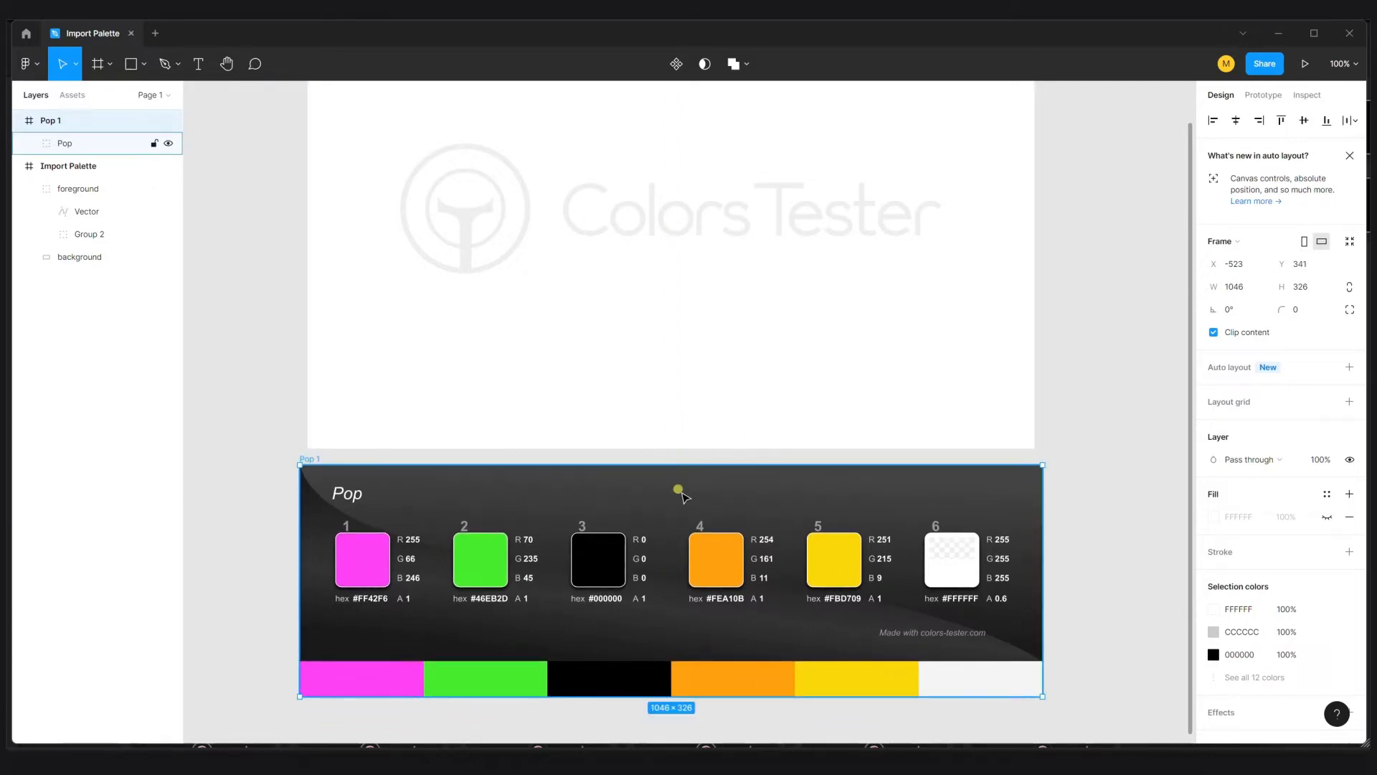
mouse_move(400, 508)
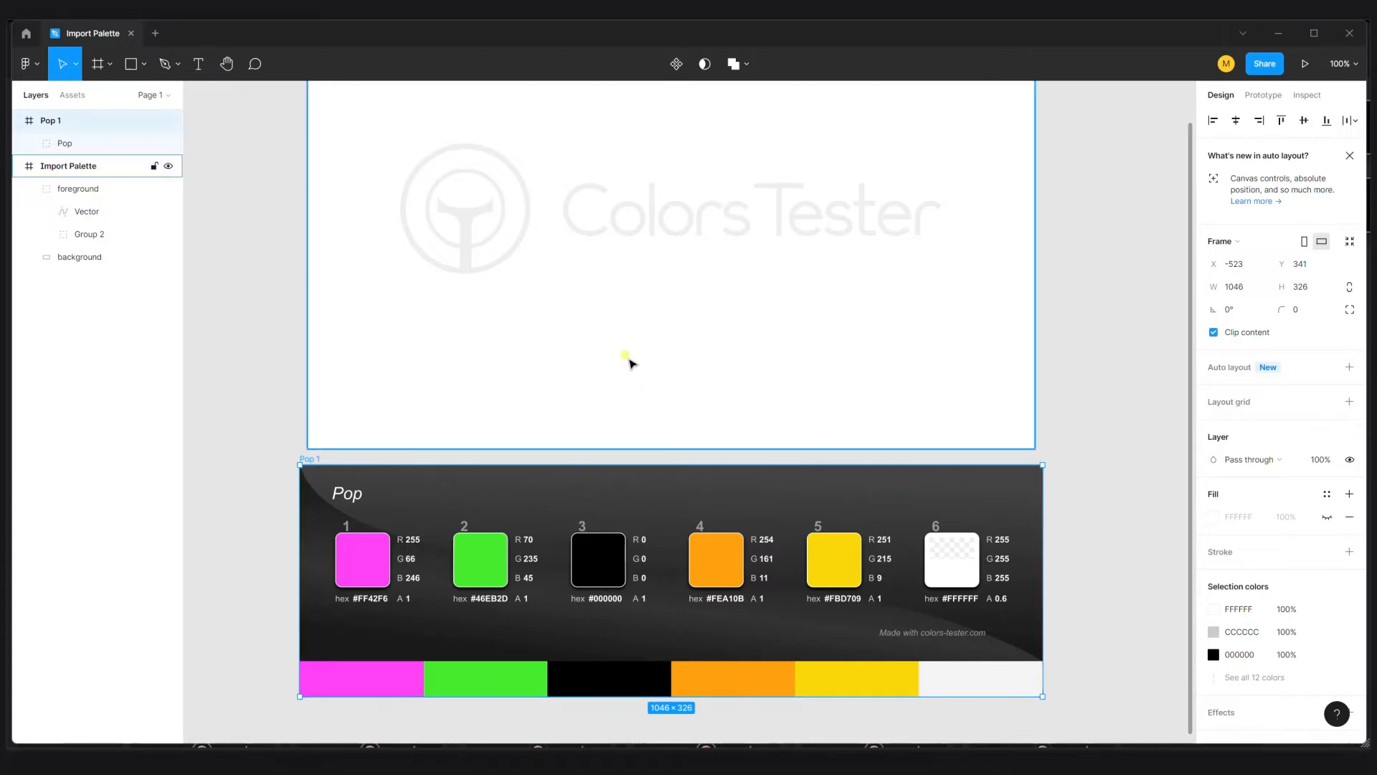
Select the Import Palette background layer and bring up its white fill colour settings
click(78, 257)
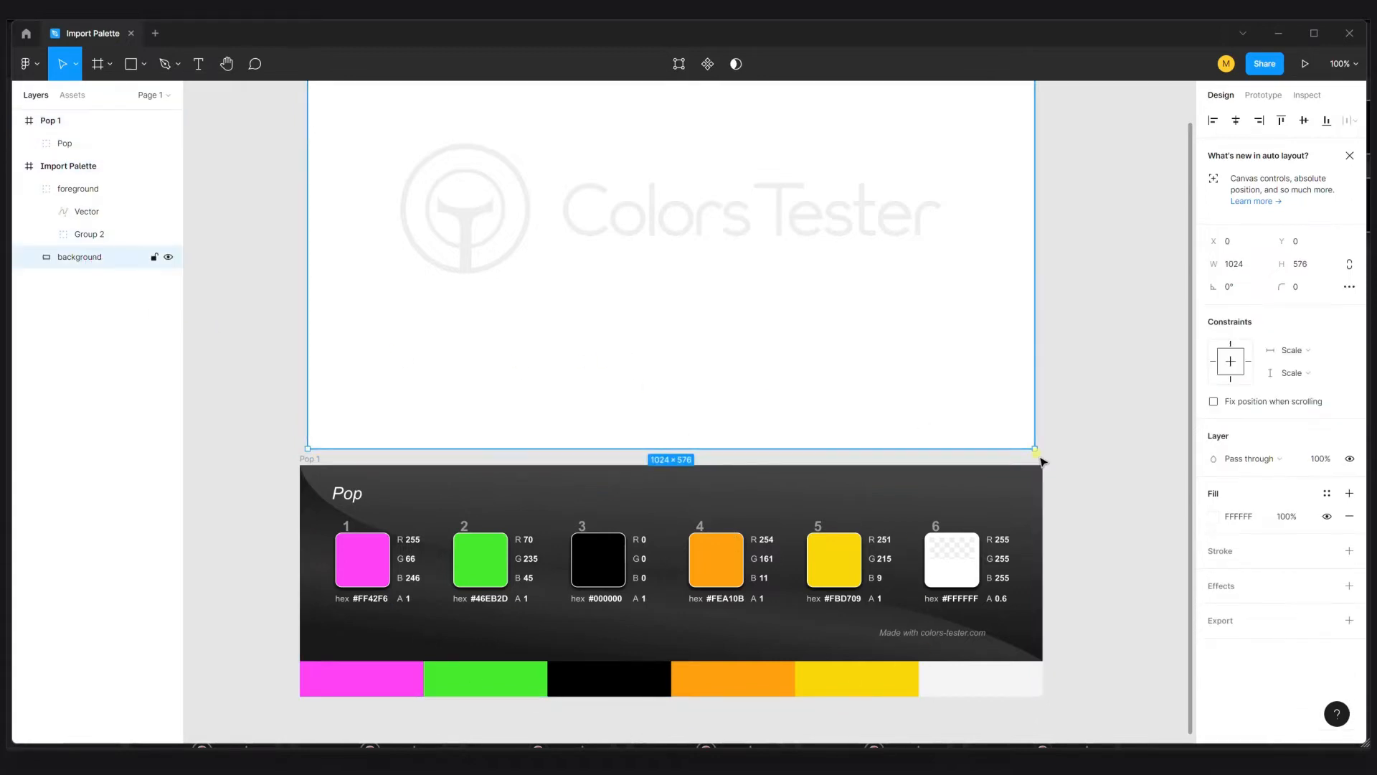
click(1219, 515)
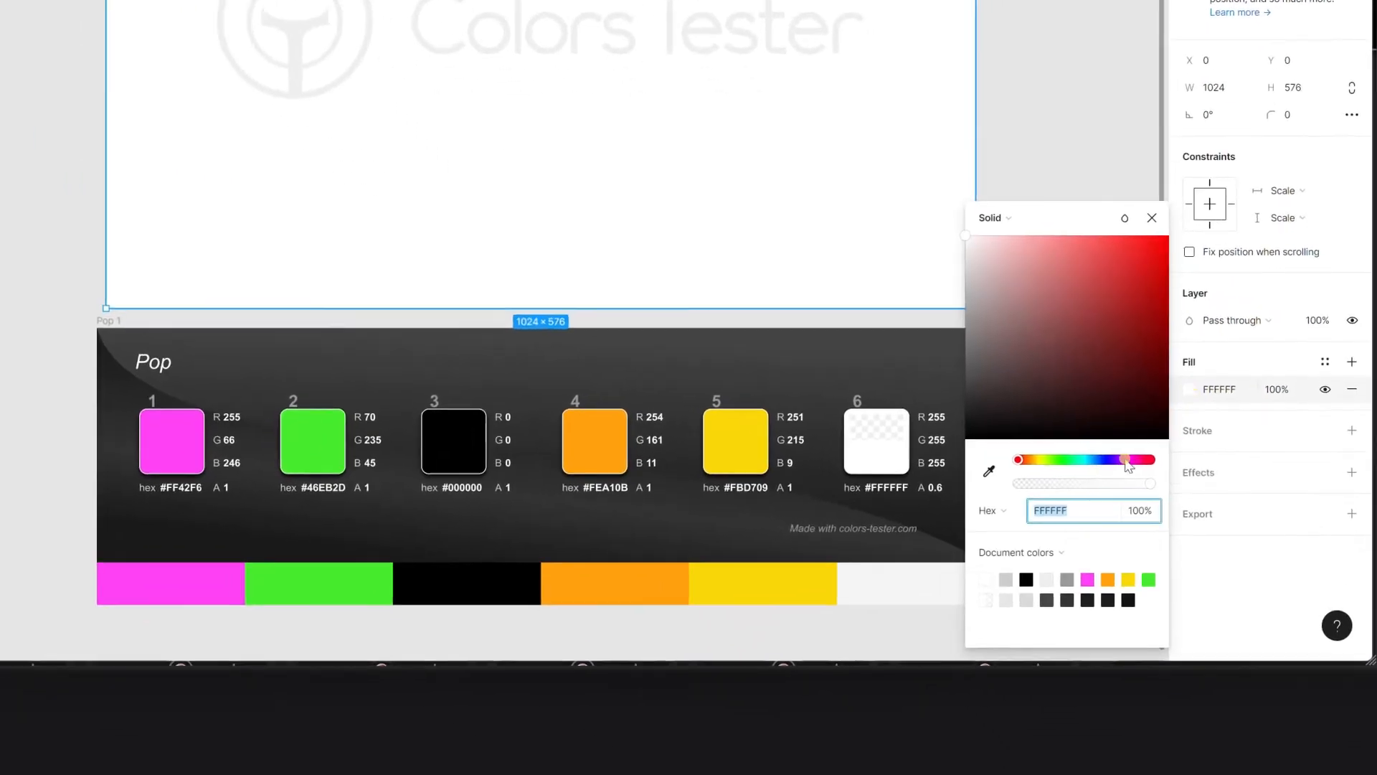
scroll(down, 3)
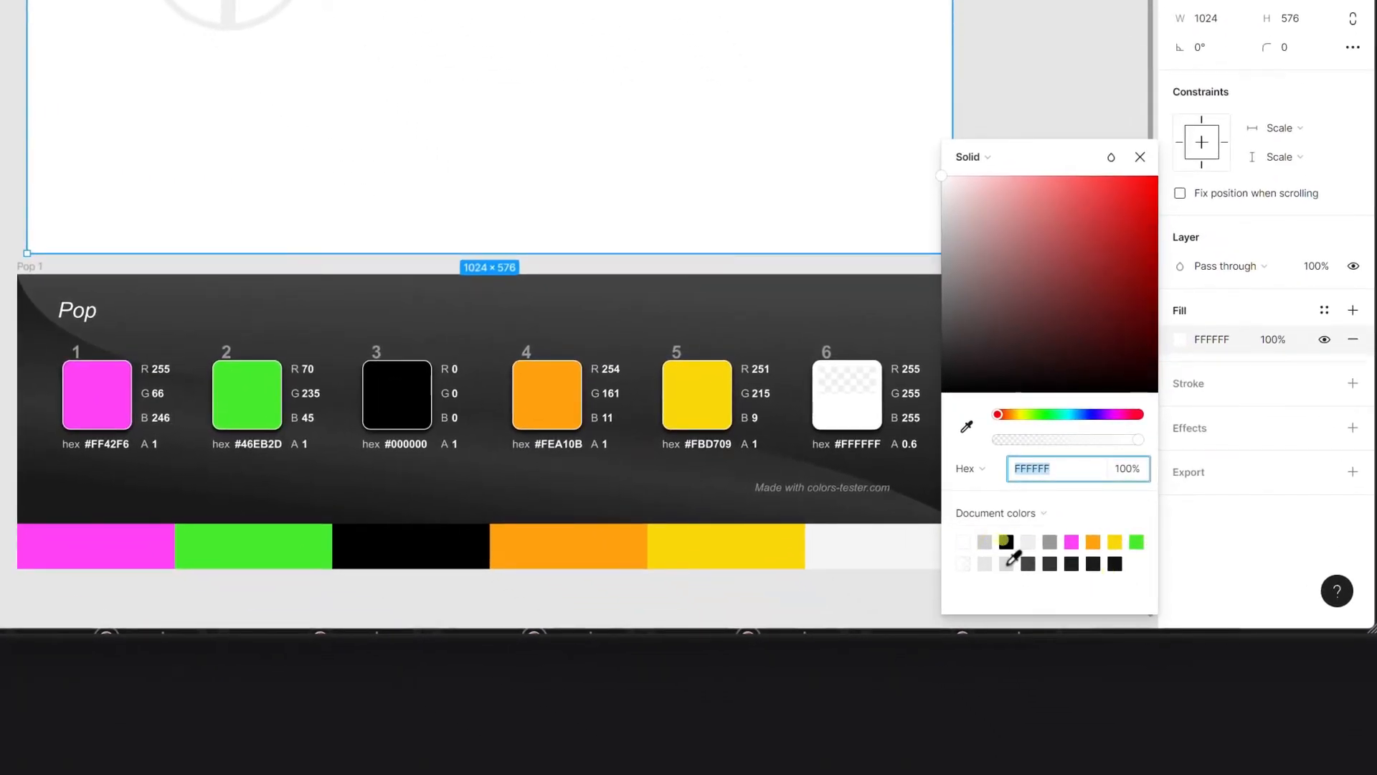
mouse_move(1125, 553)
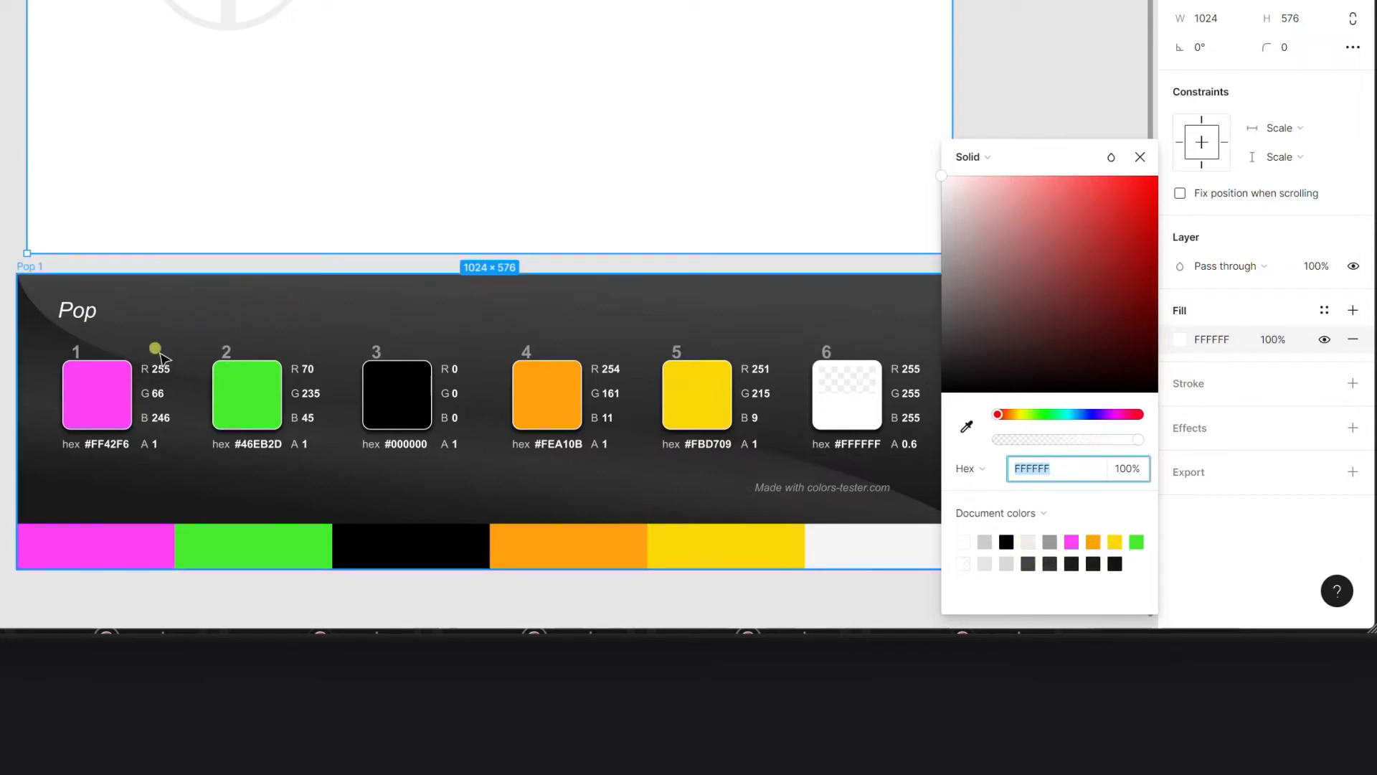
mouse_move(289, 343)
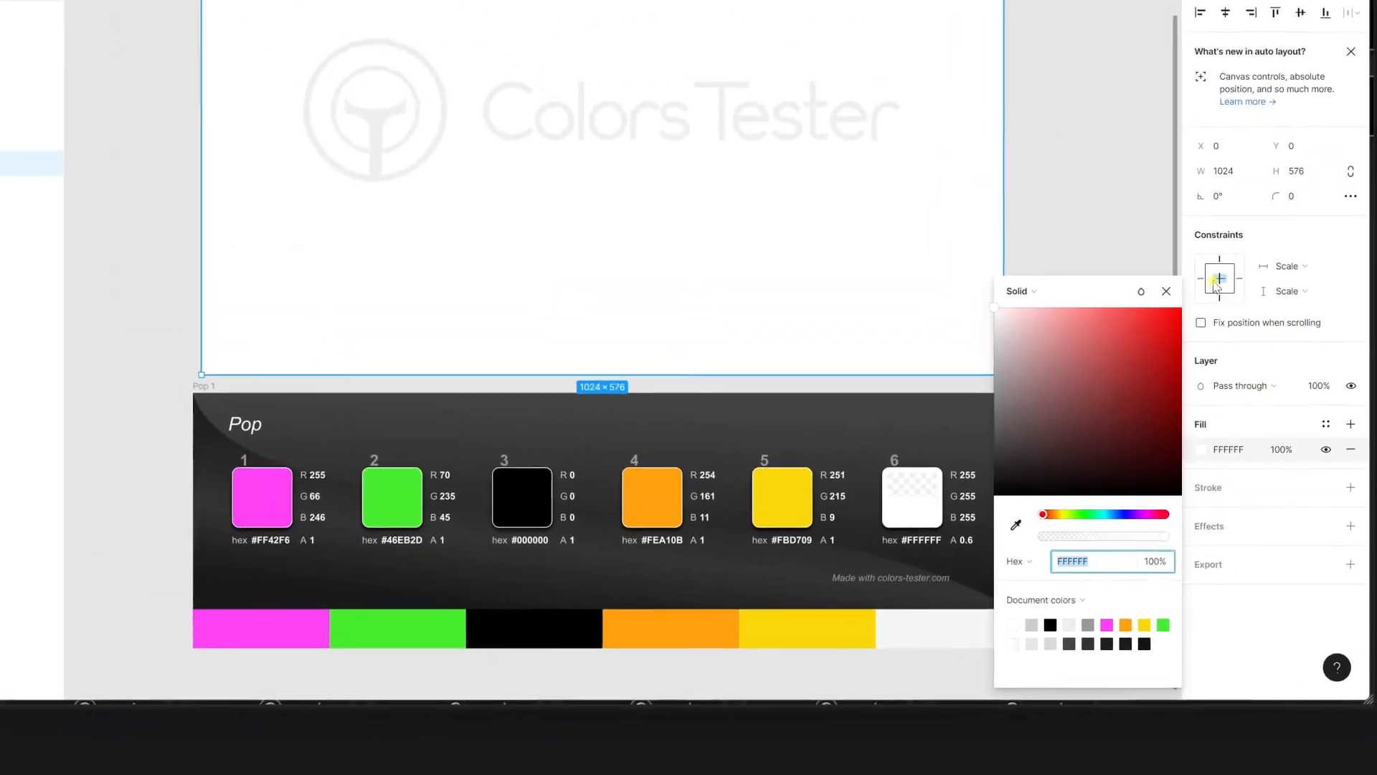
Keep only the six-colour Pop strip, removing the Pop 1 card with swatch details
click(1166, 291)
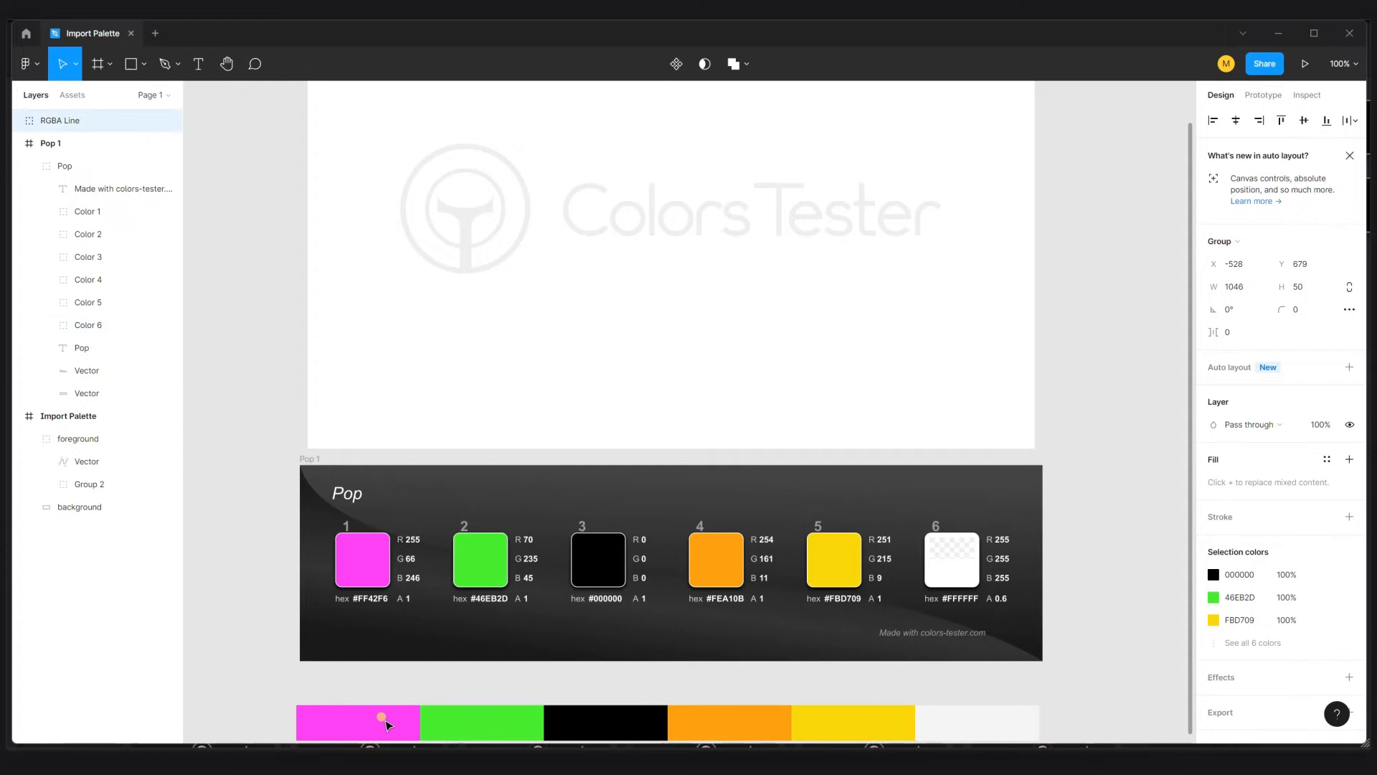
click(65, 167)
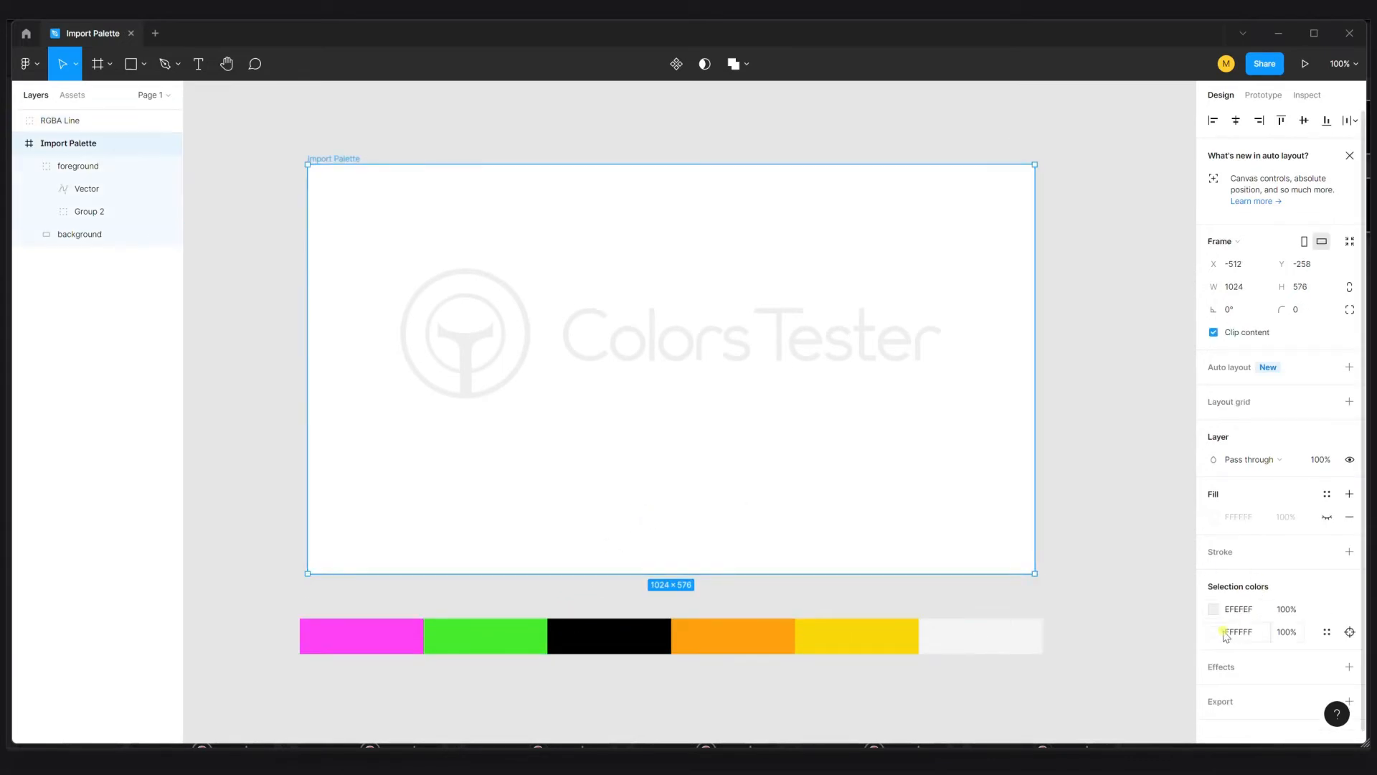
Make the Import Palette frame's background black from Document colors
click(1216, 631)
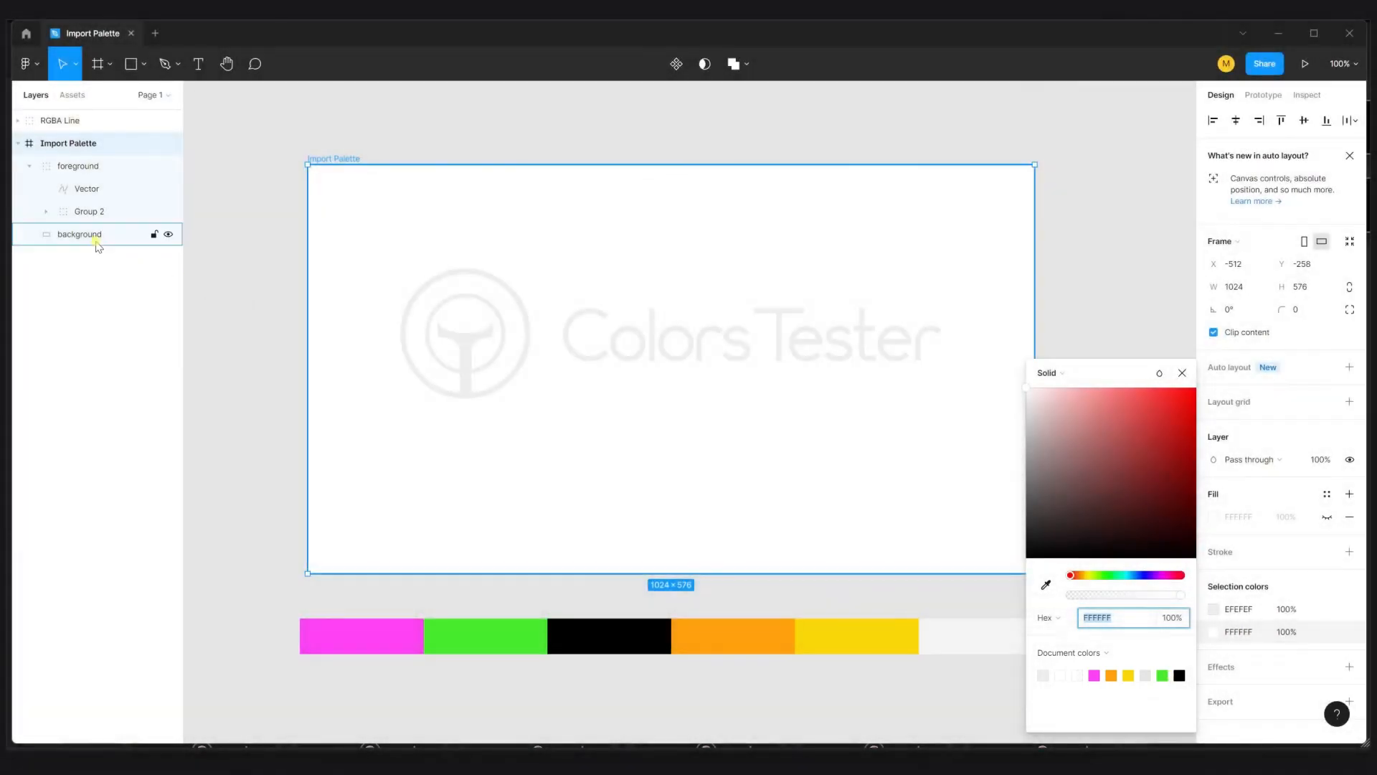
click(79, 234)
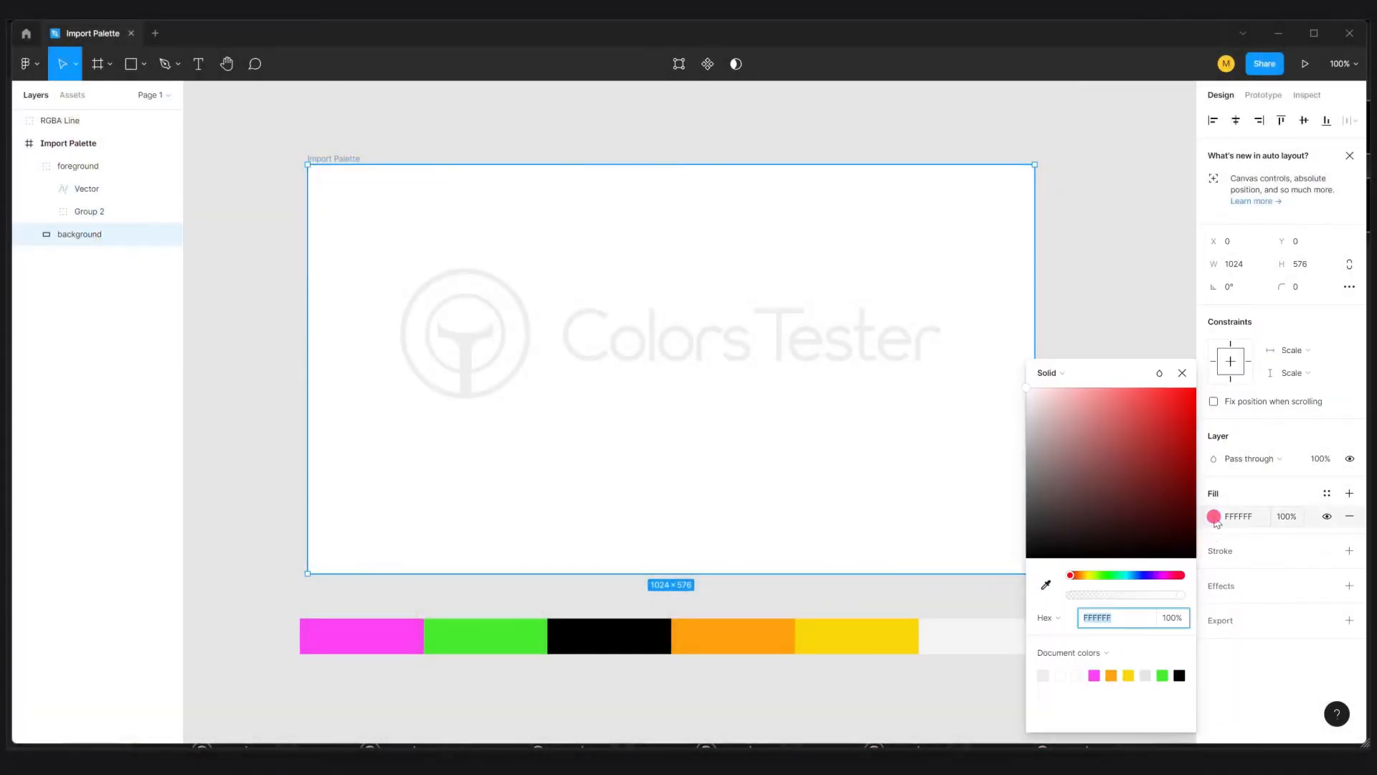
click(1179, 674)
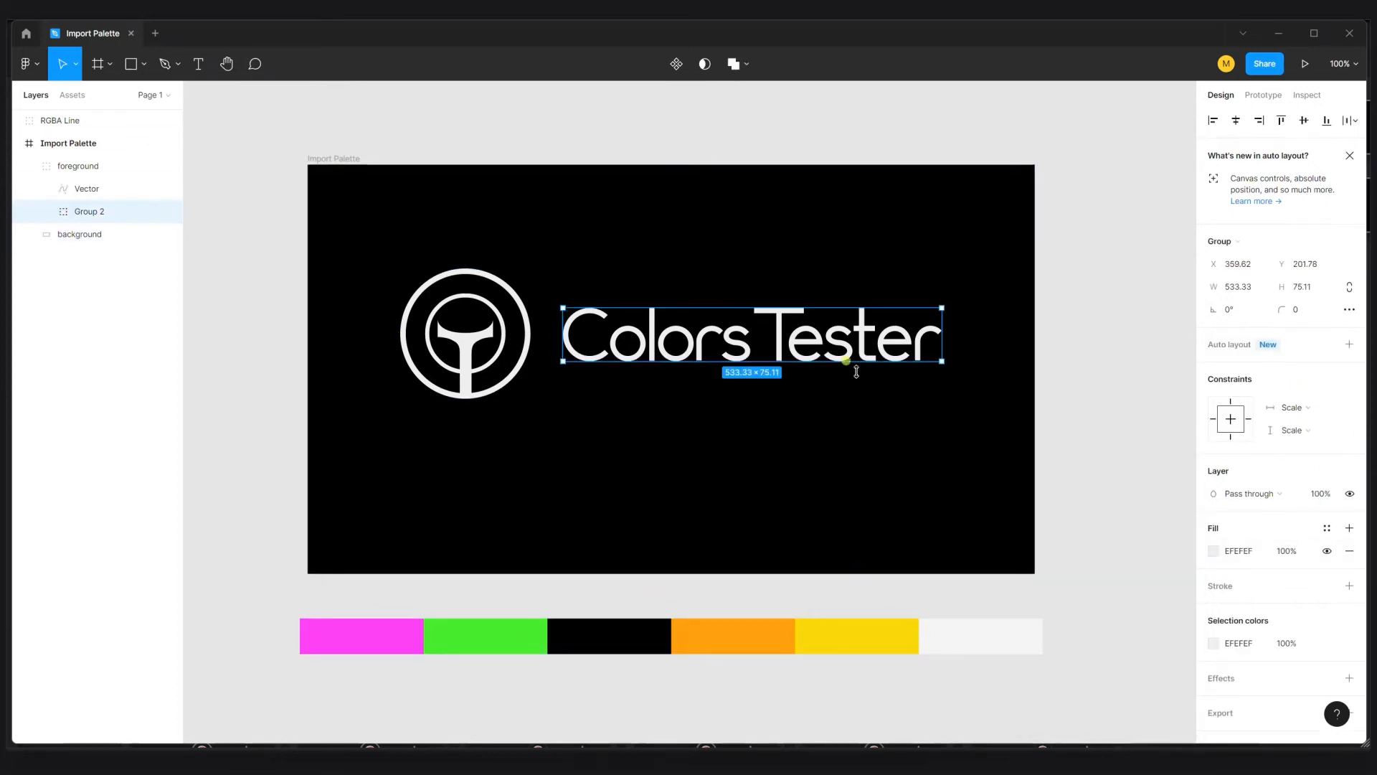
Recolour the Colors Tester wordmark orange after trying yellow, green and translucent white
click(1214, 551)
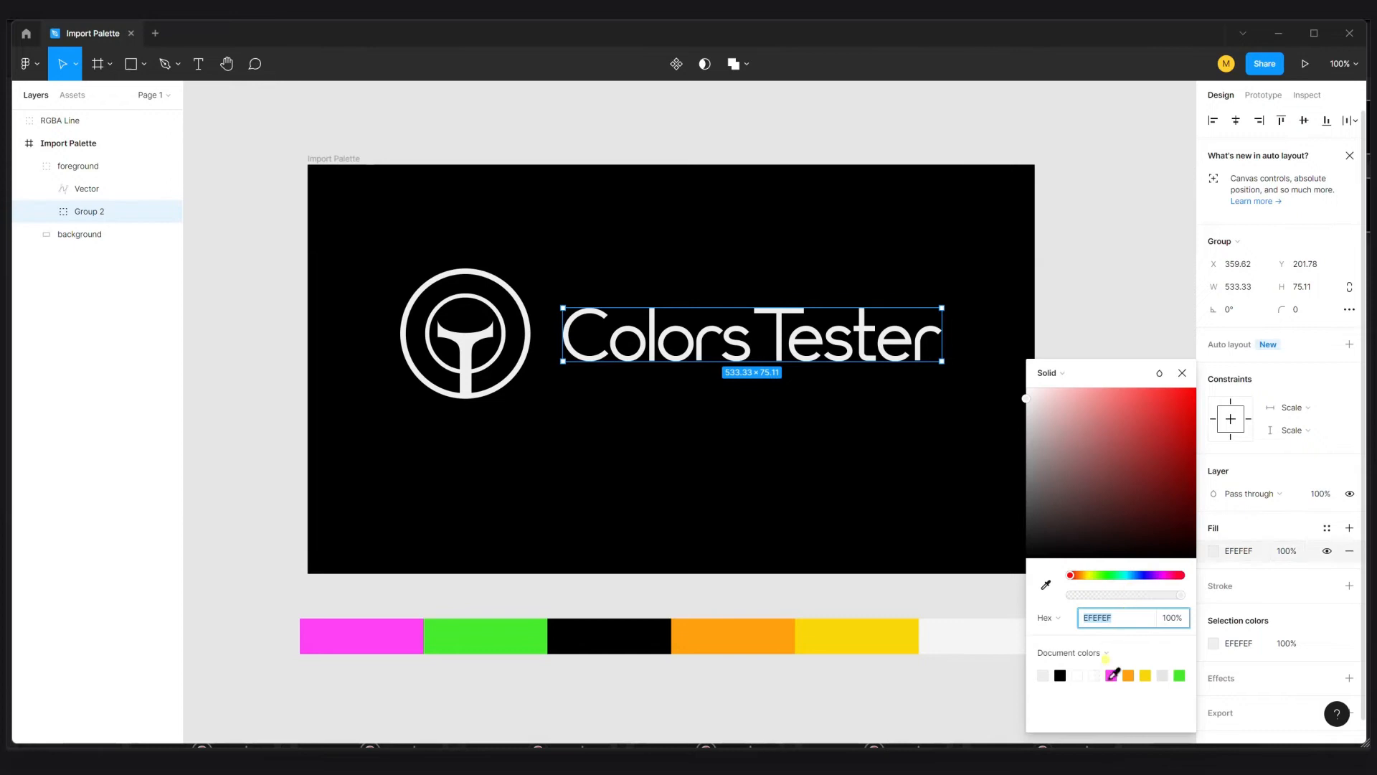
click(1145, 676)
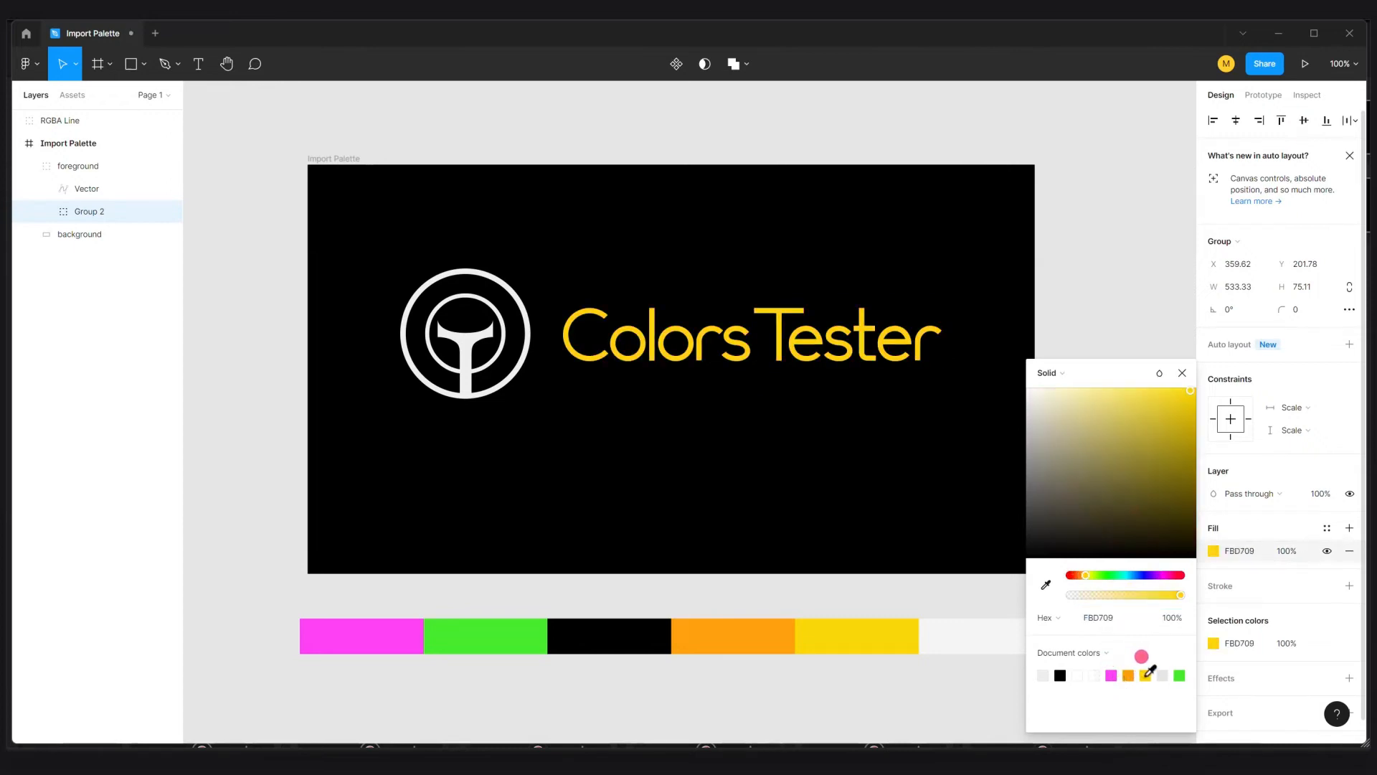
click(1180, 675)
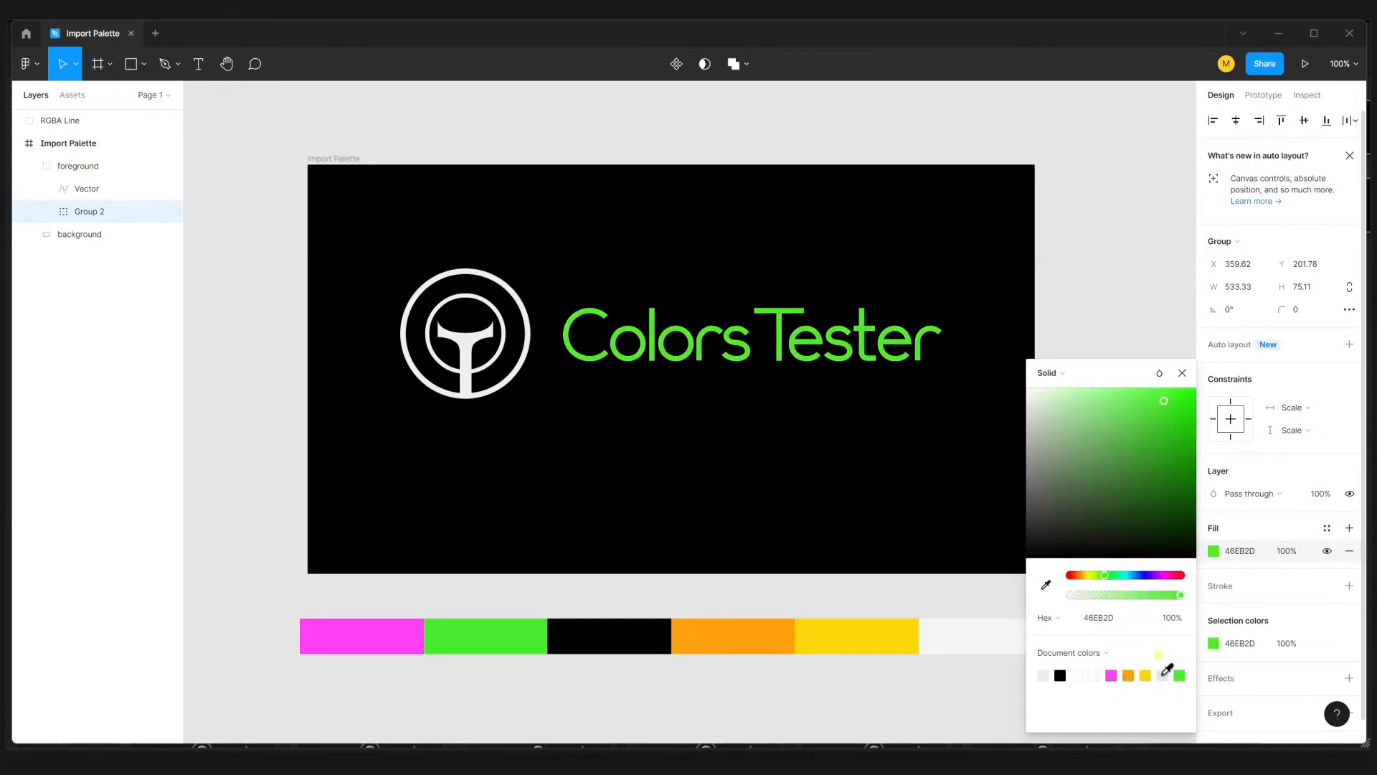
click(749, 334)
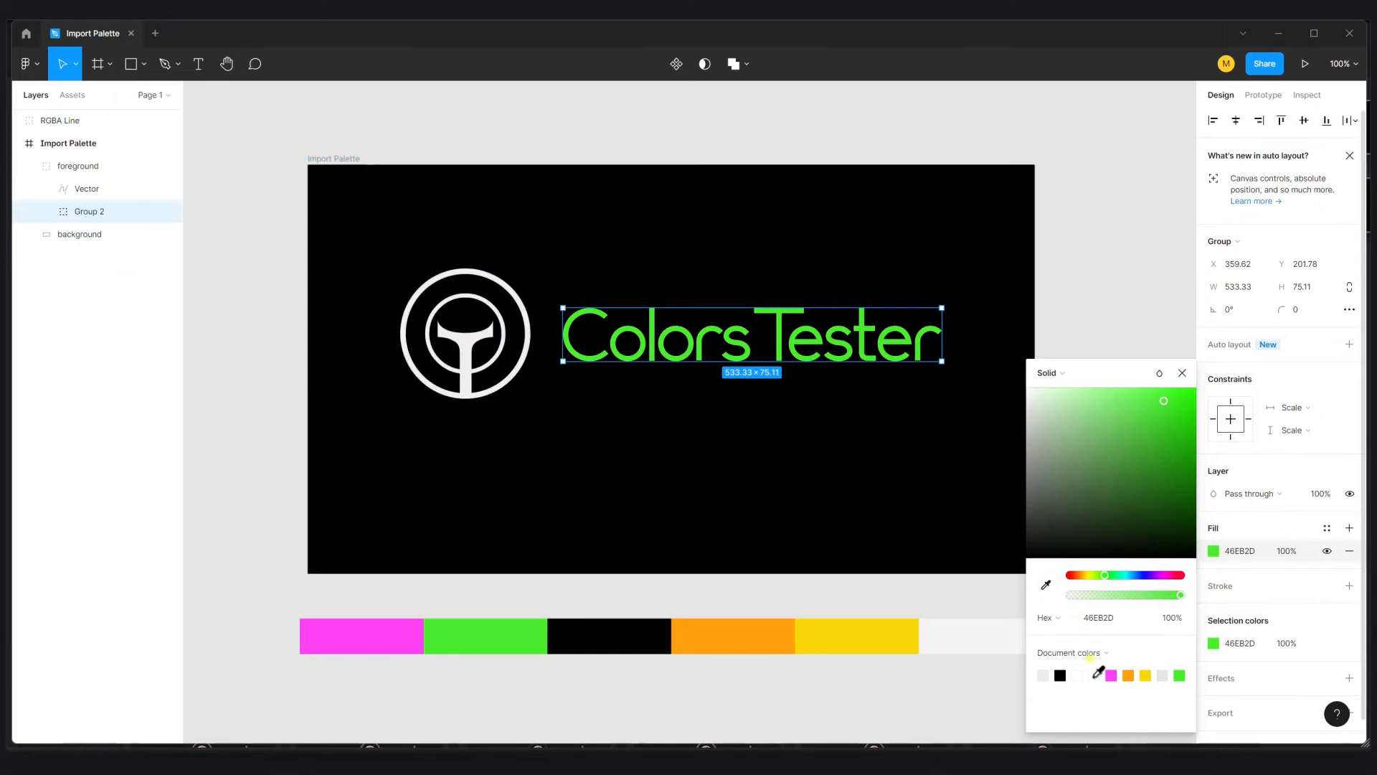
click(1075, 676)
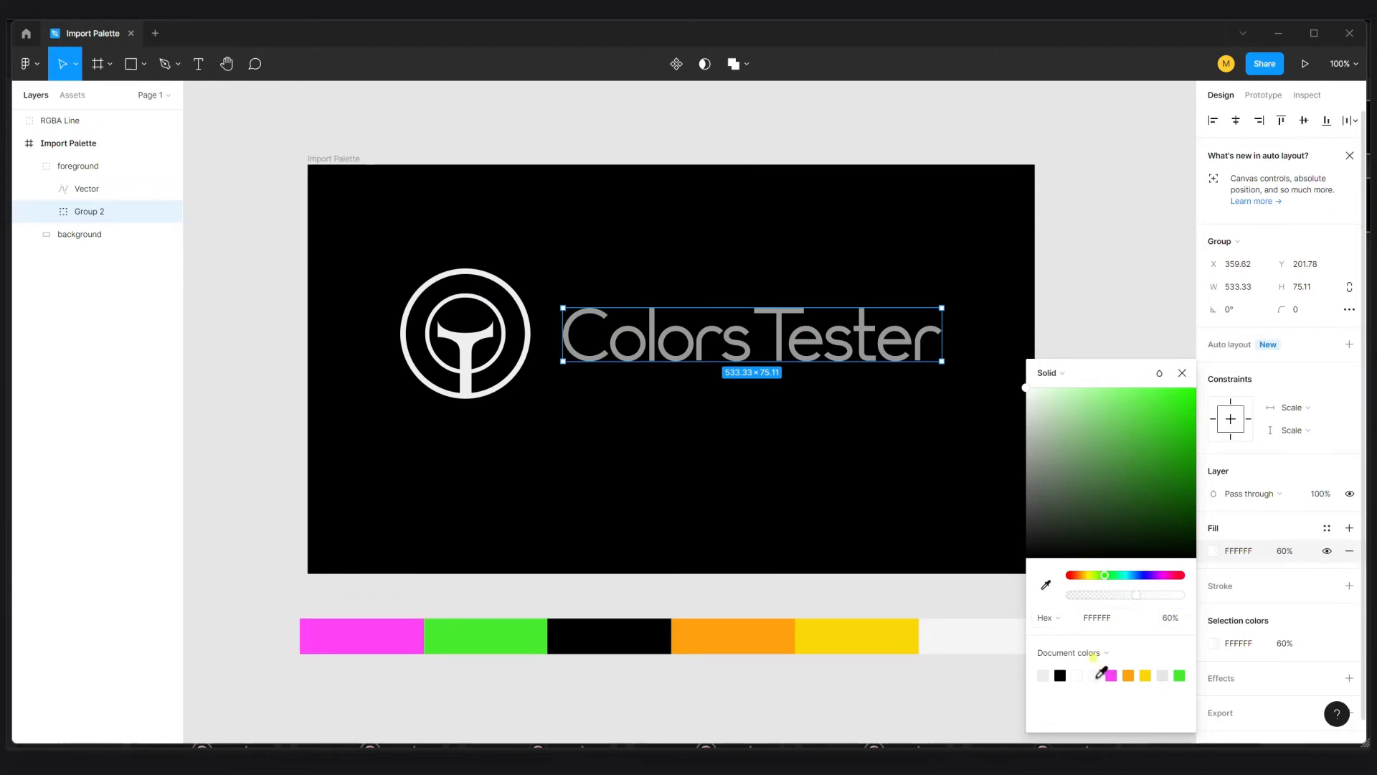
click(1128, 674)
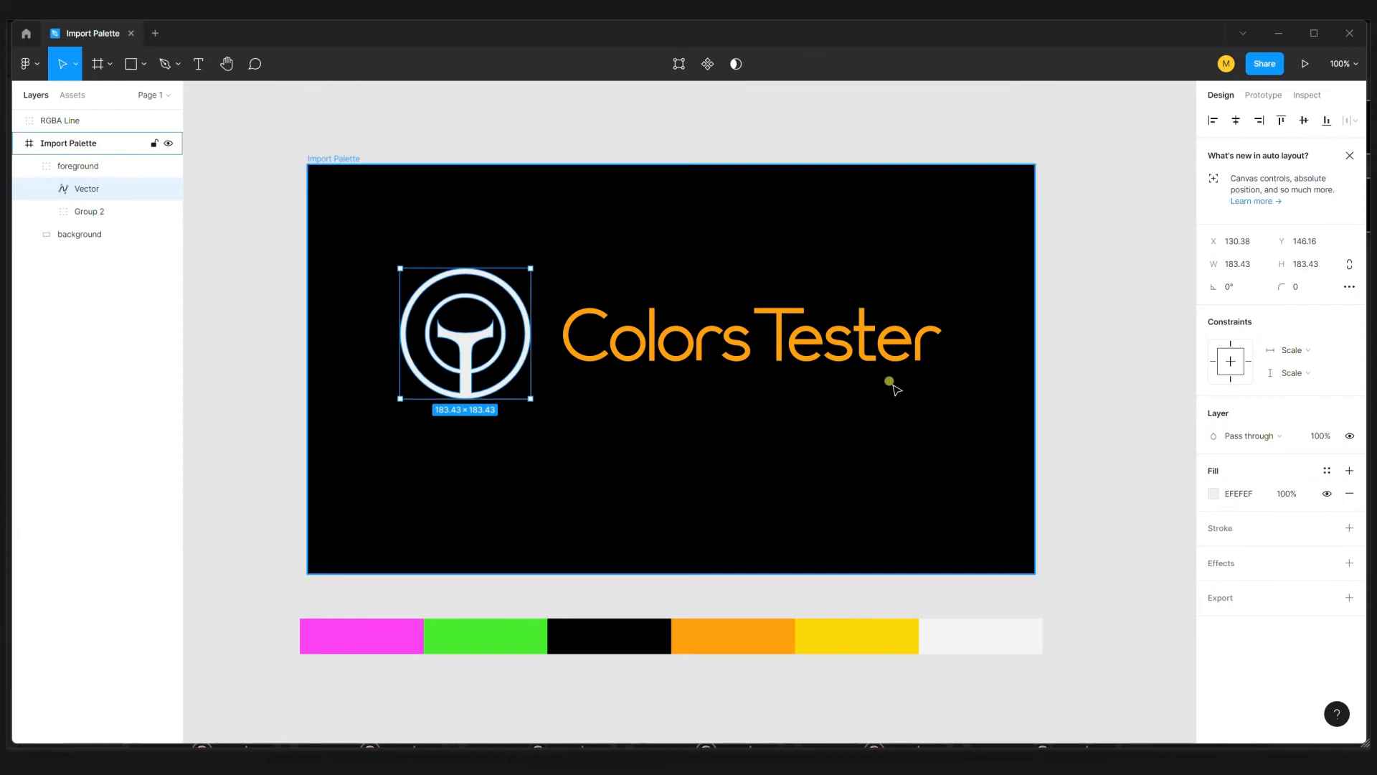
Give the circular logo a linear gradient from yellow FBD709 to orange FEA10B
click(1214, 493)
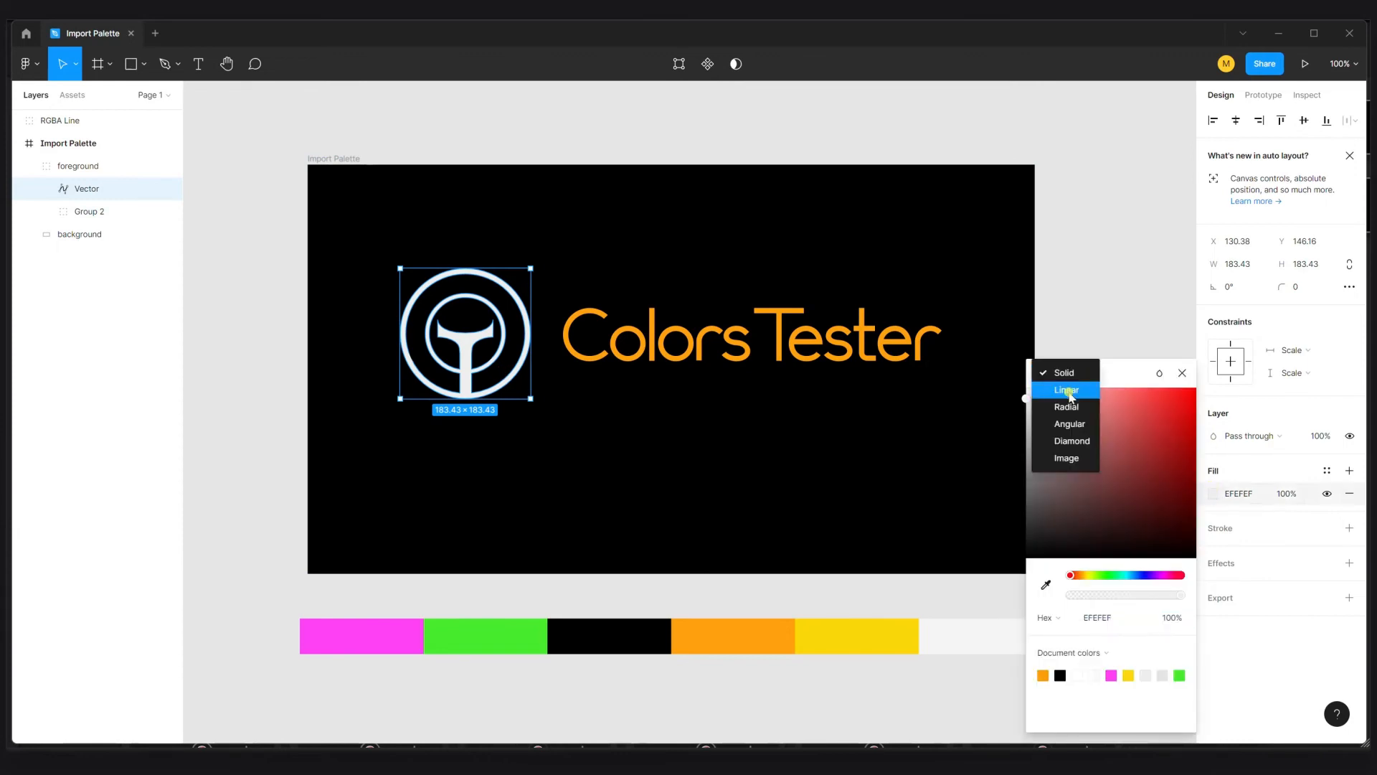
click(1067, 390)
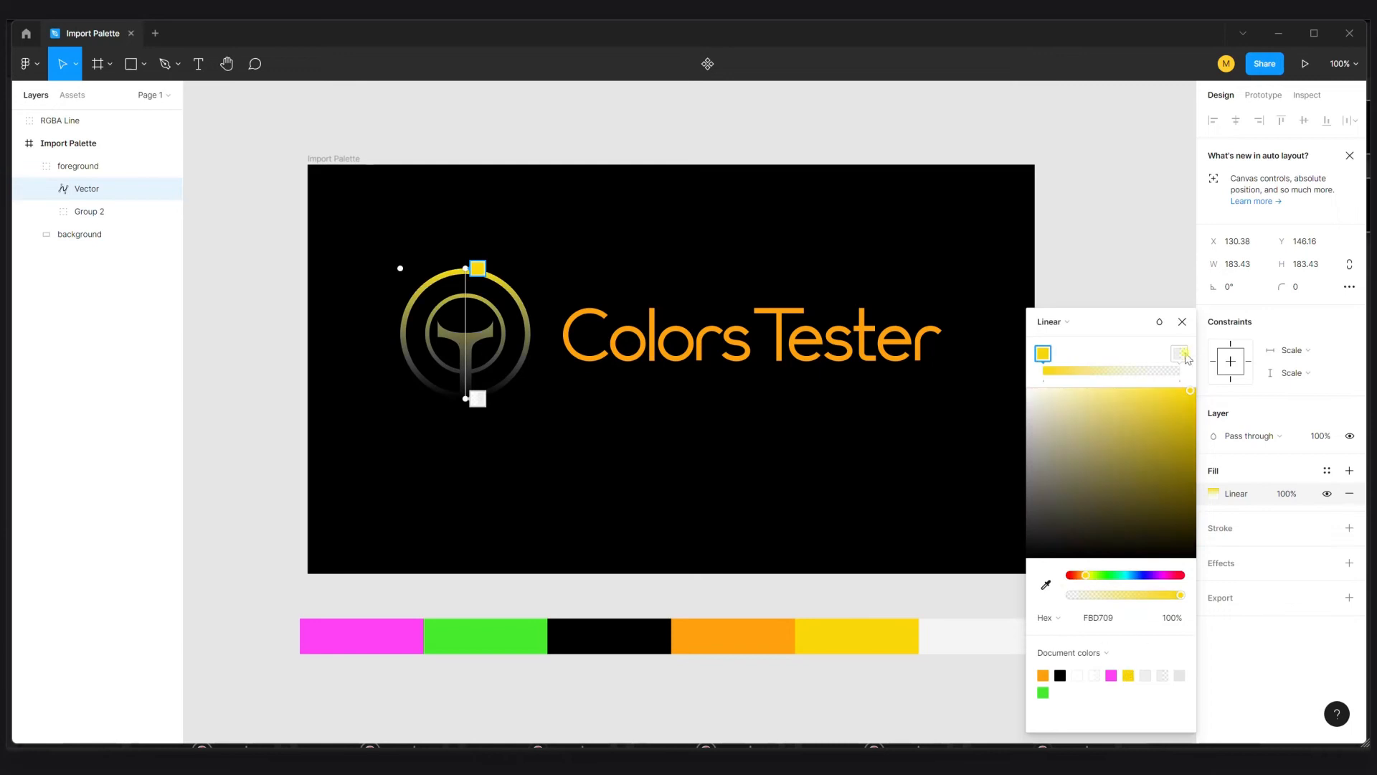
click(1179, 353)
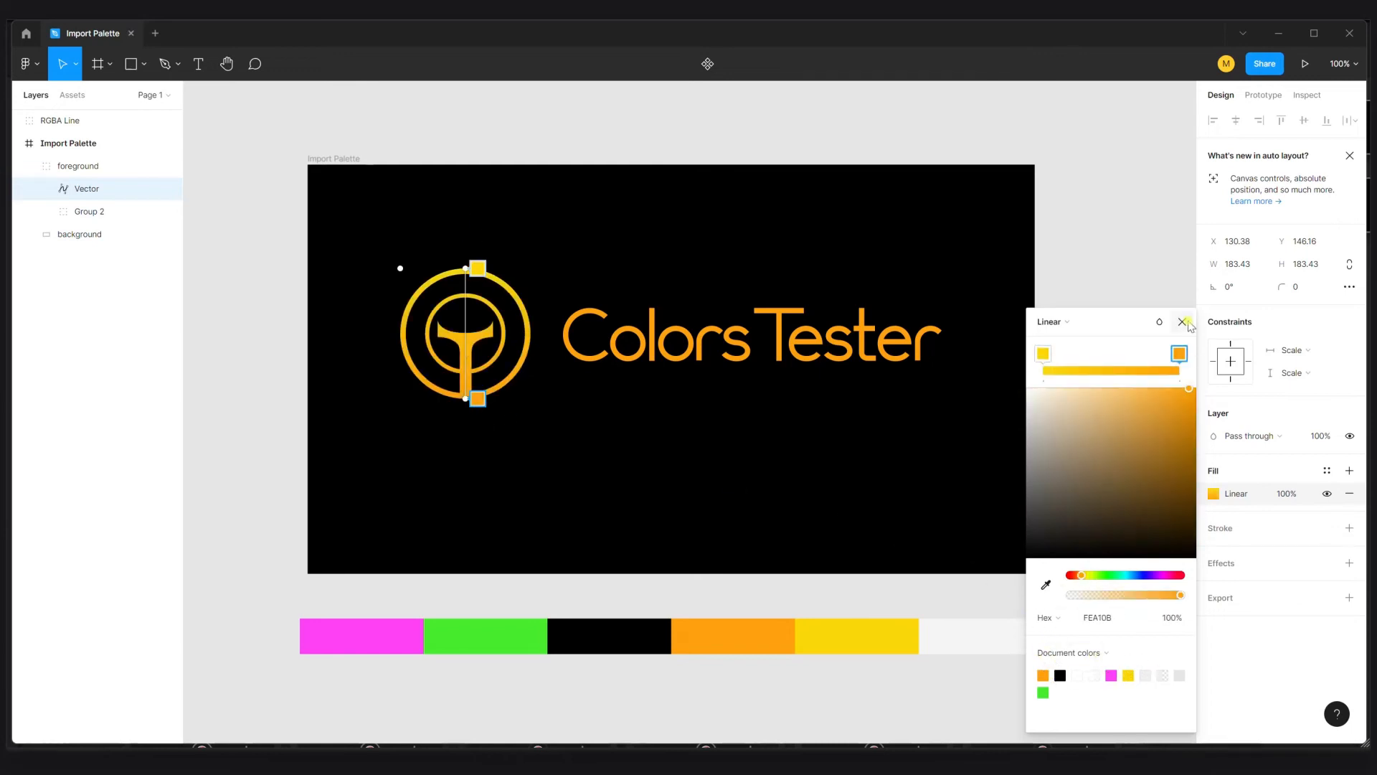
click(1184, 321)
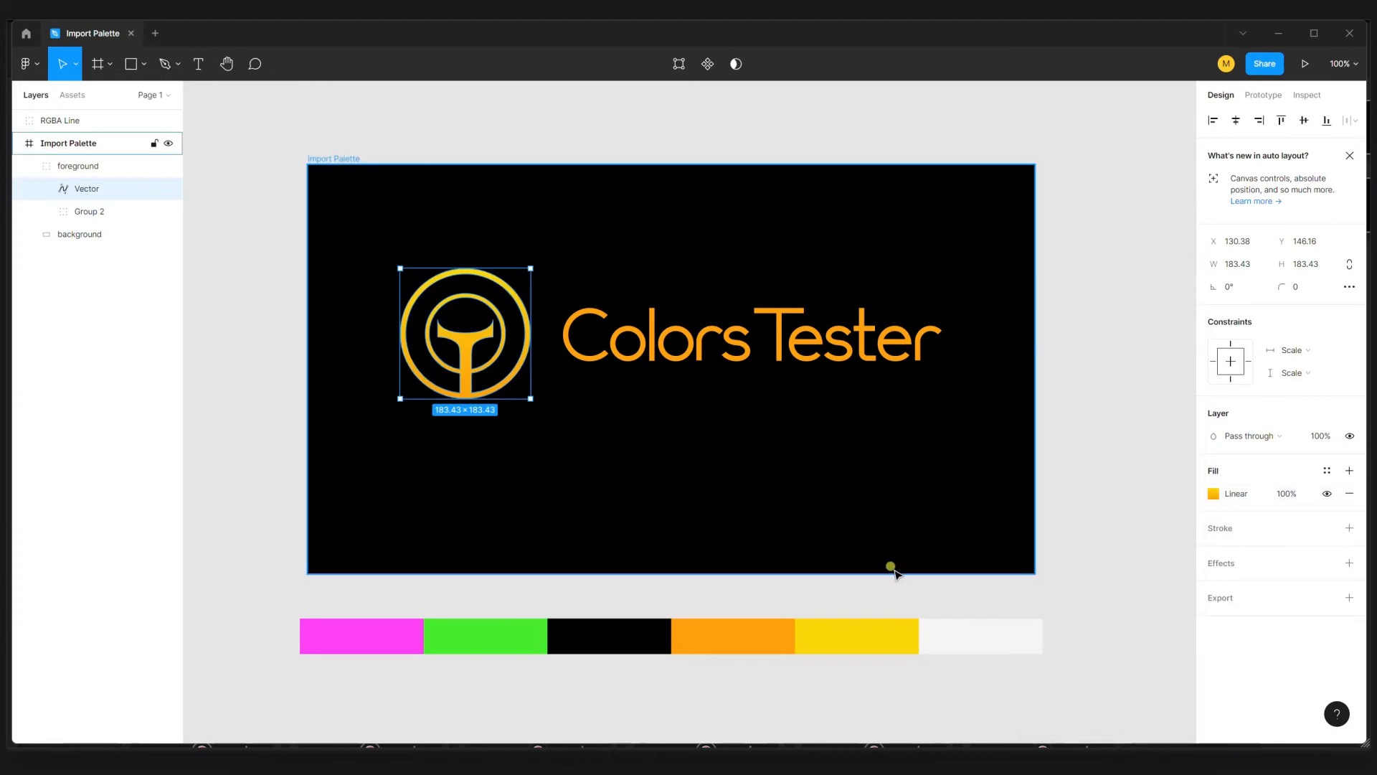
click(808, 635)
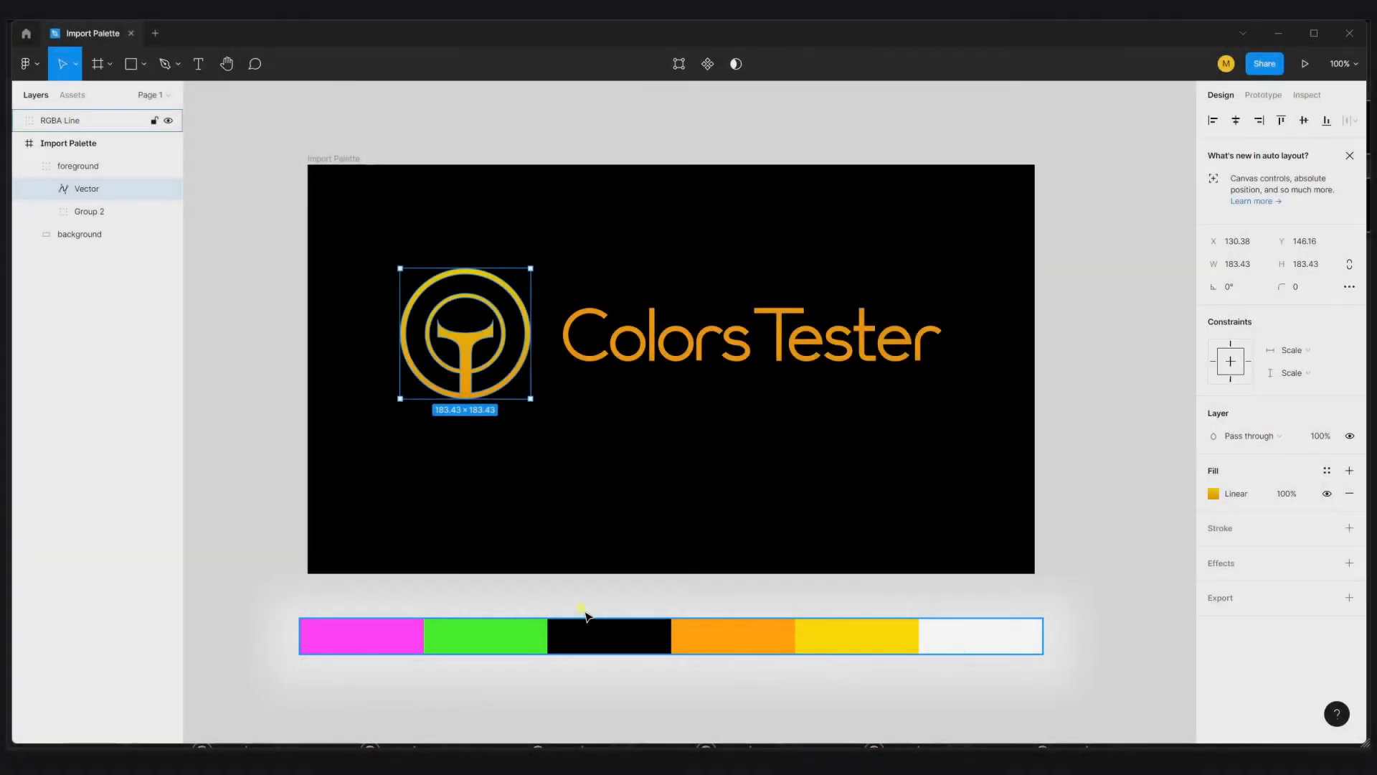
mouse_move(936, 641)
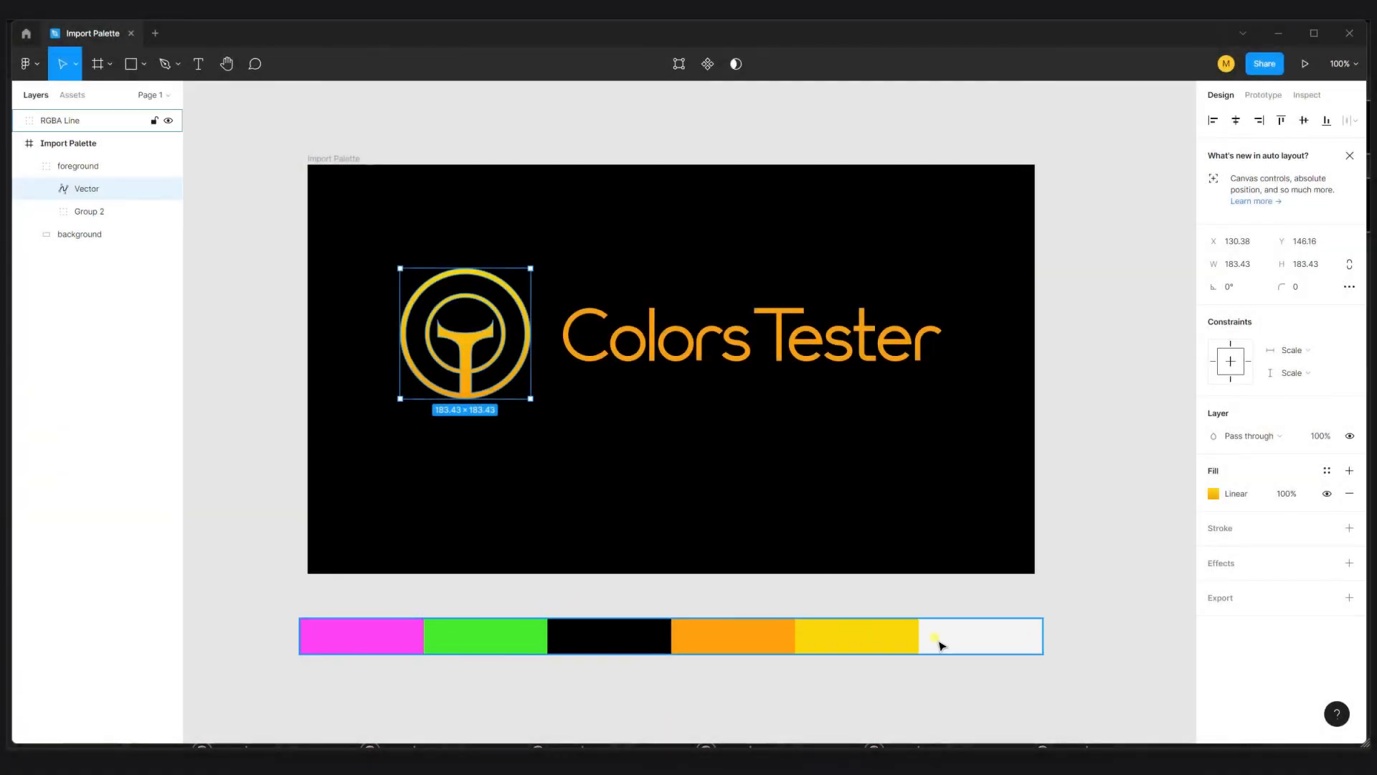
Reopen the logo symbol's yellow-to-orange gradient fill for editing
click(1213, 492)
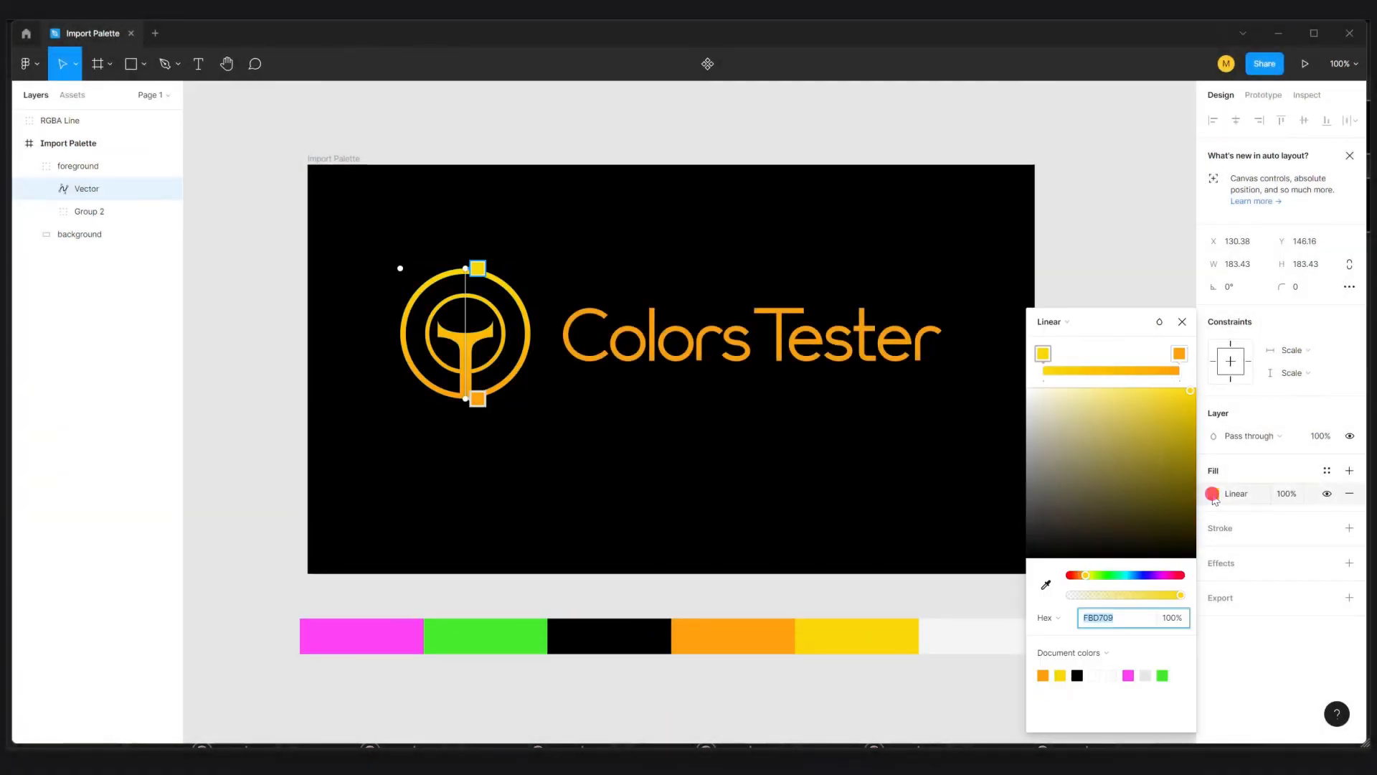